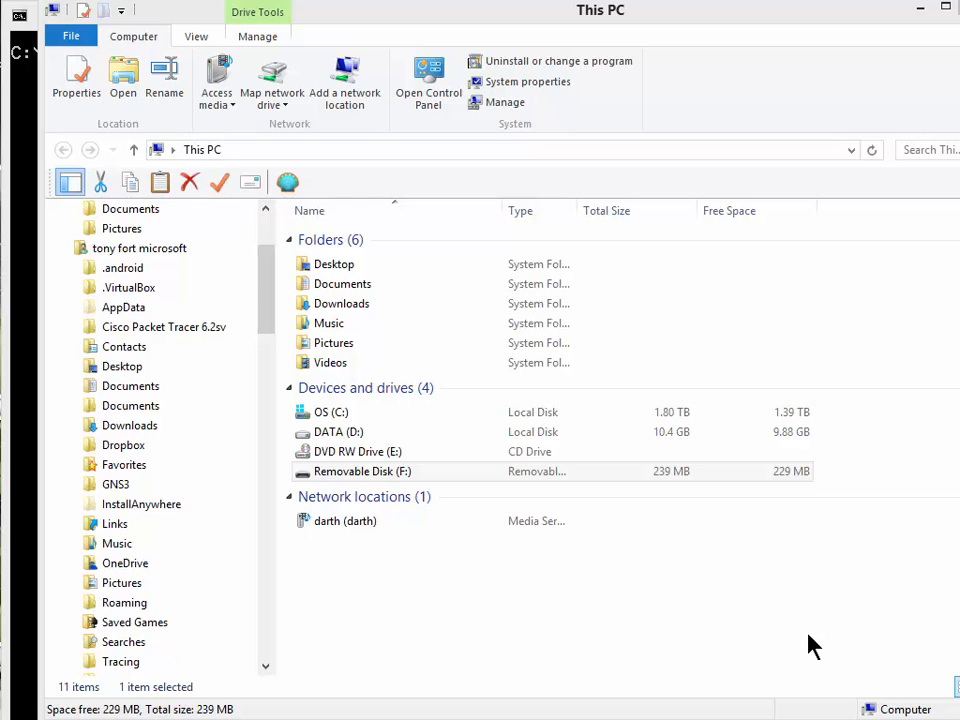
mouse_move(712, 618)
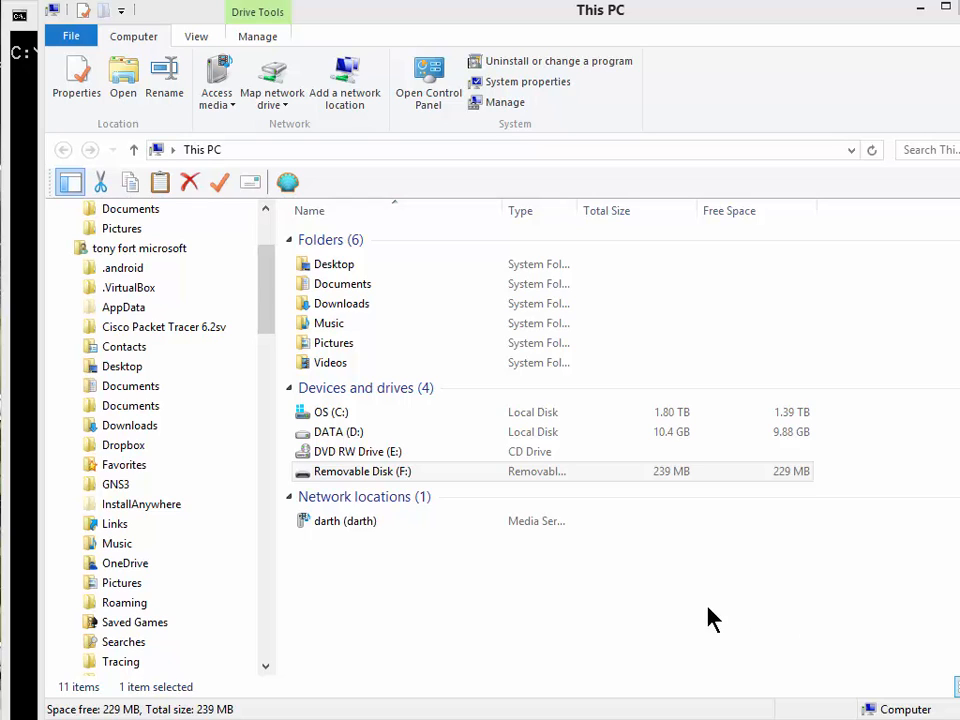
Inspect Disk 2's 243 MB FAT32 partition and 14.68 GB unallocated space in Disk Management.
click(362, 472)
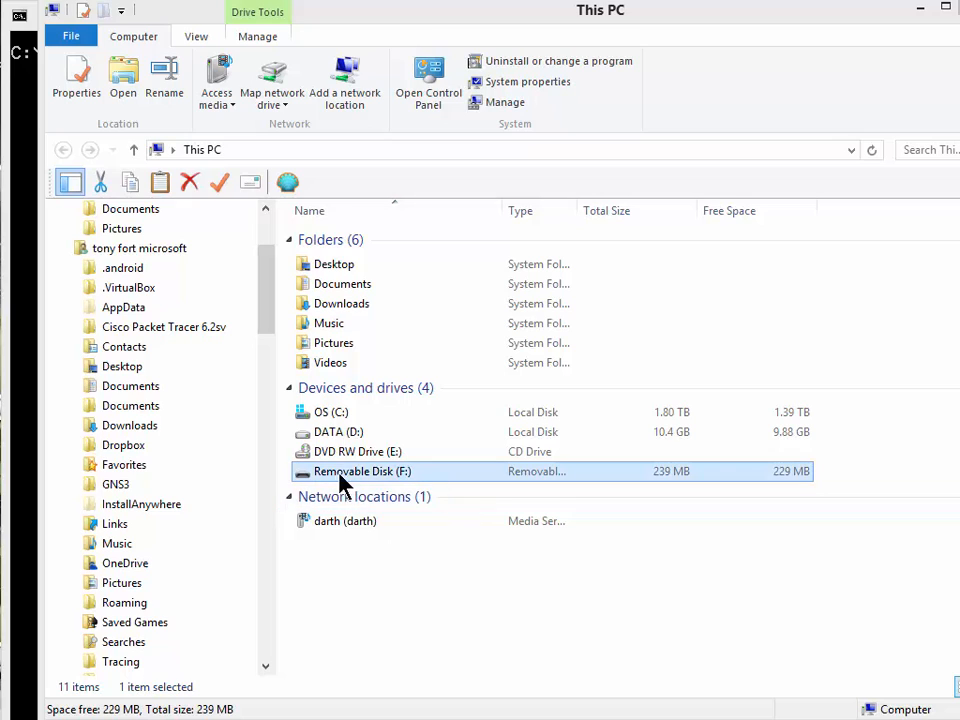
mouse_move(548, 482)
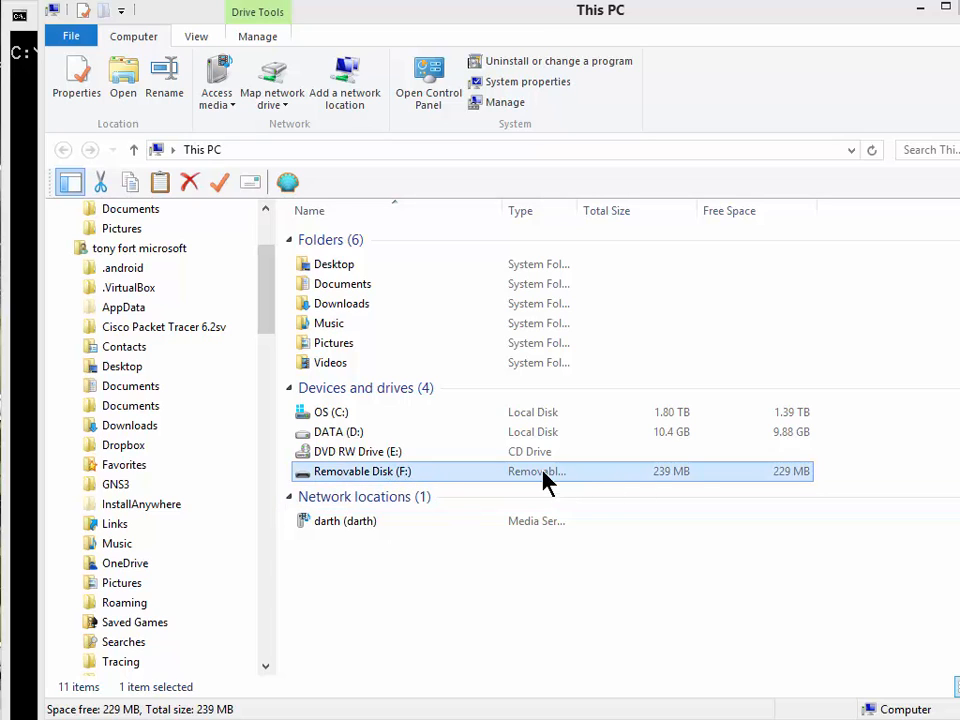
mouse_move(676, 490)
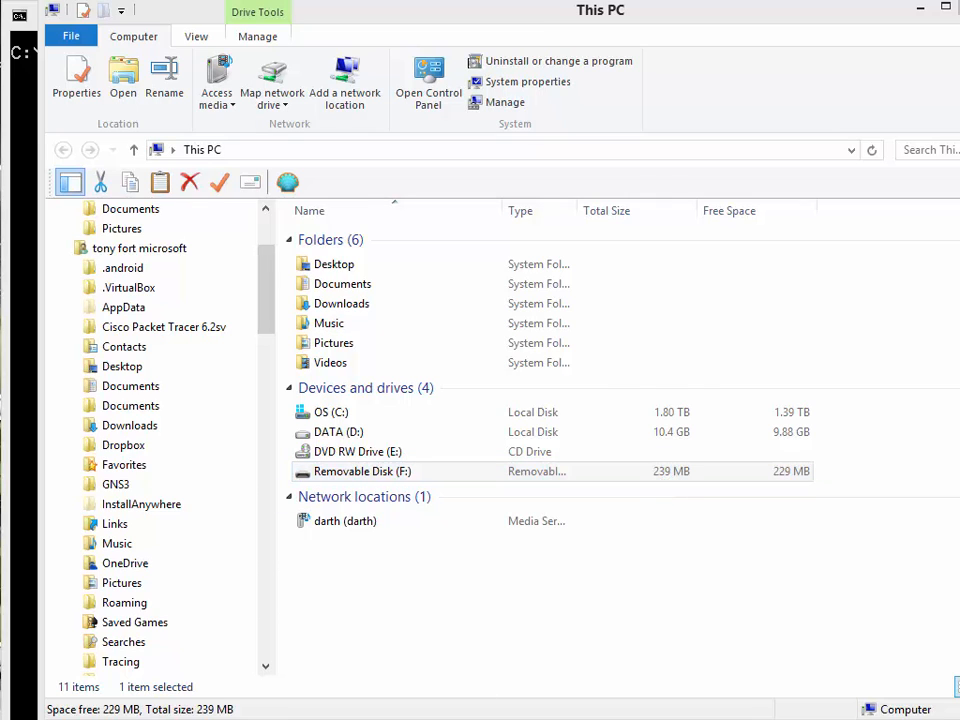
click(504, 102)
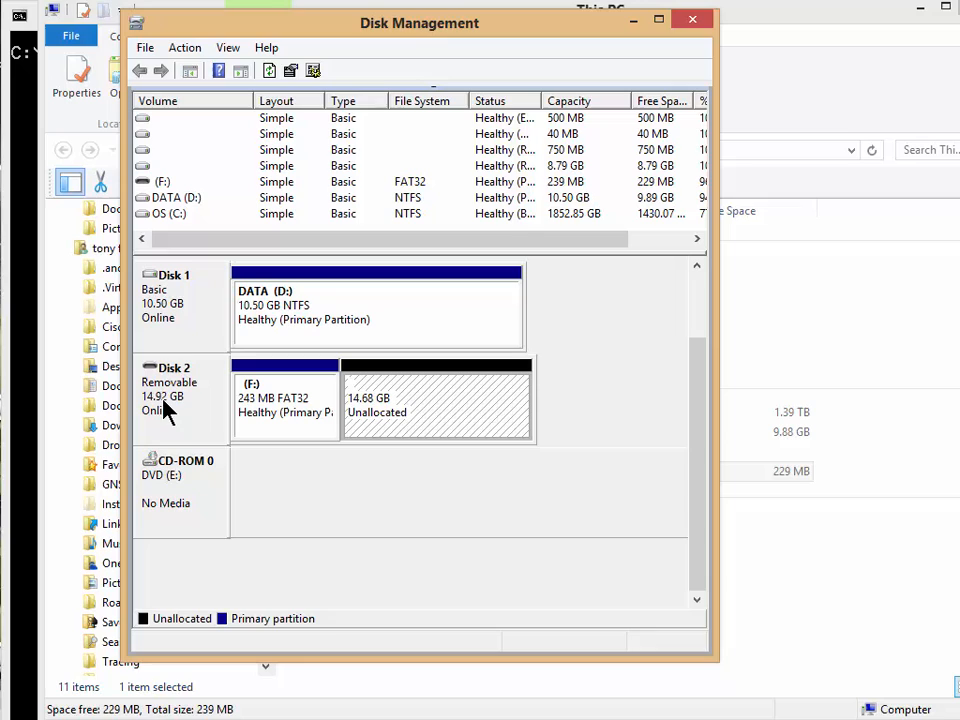
mouse_move(166, 418)
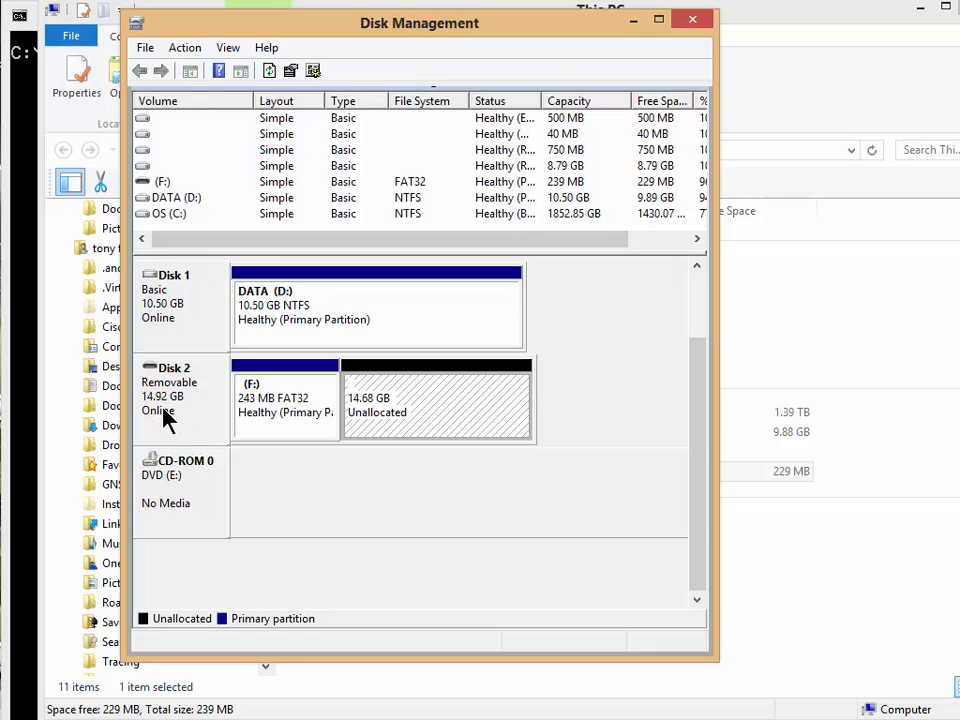
mouse_move(256, 418)
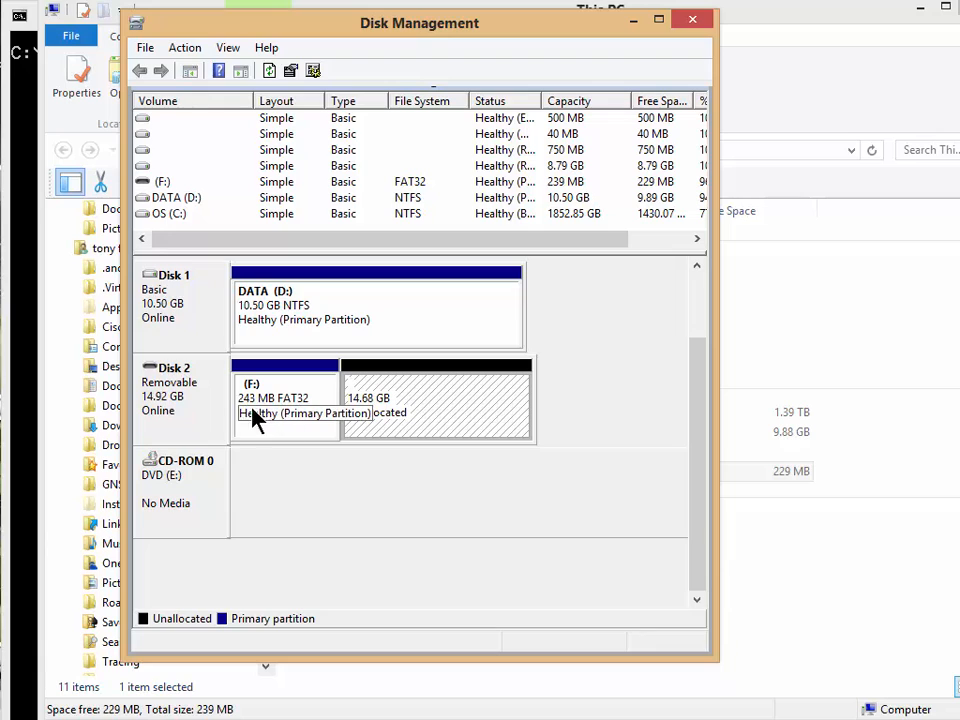
mouse_move(304, 400)
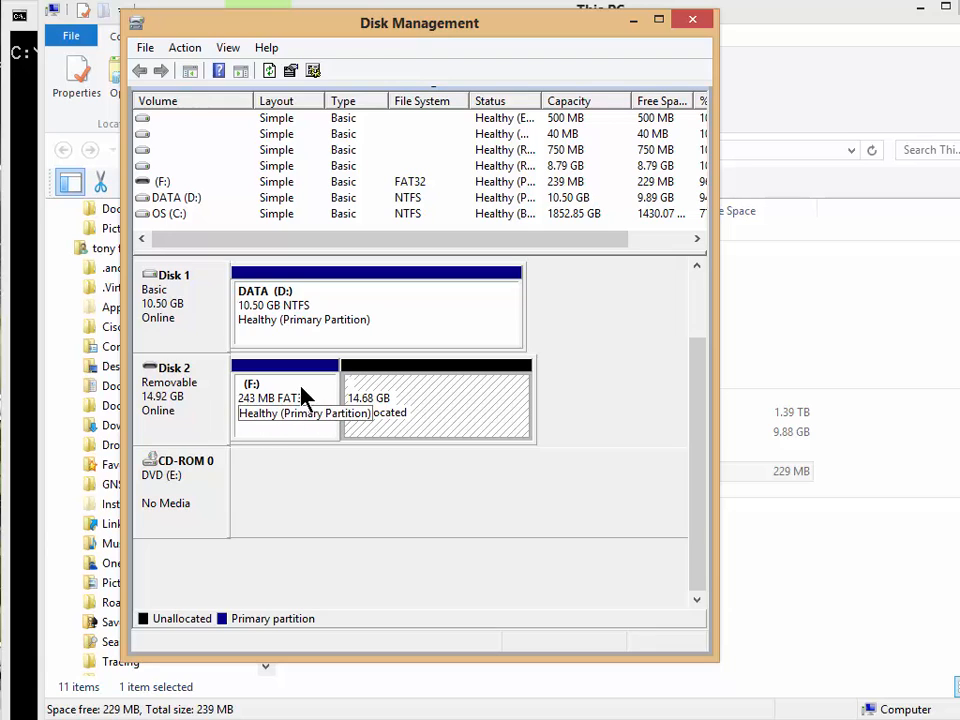
right_click(436, 400)
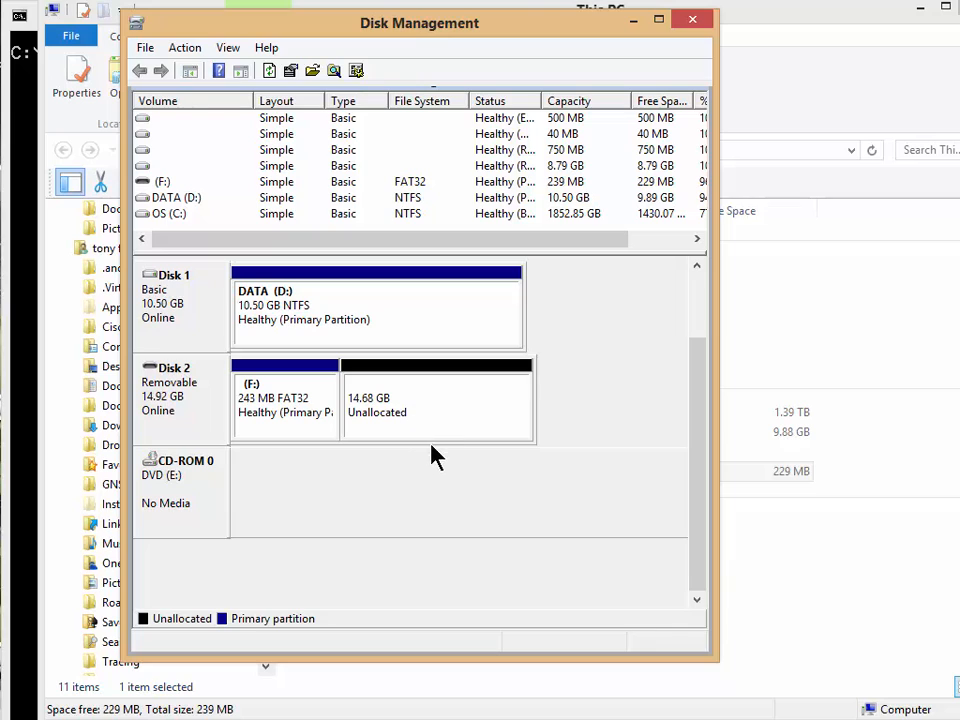
mouse_move(400, 418)
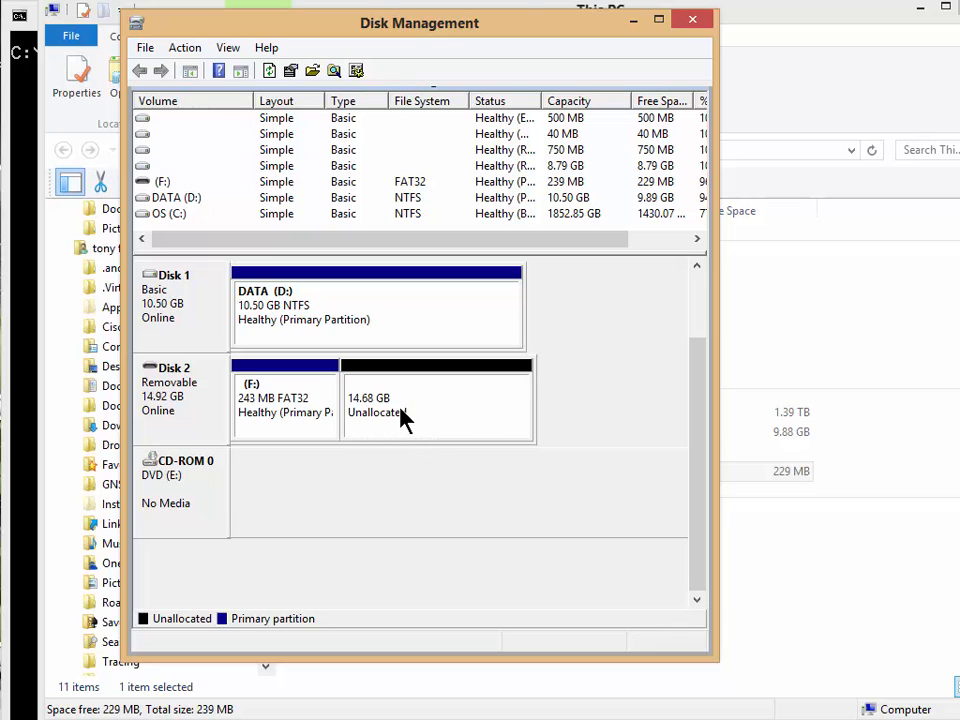
right_click(284, 376)
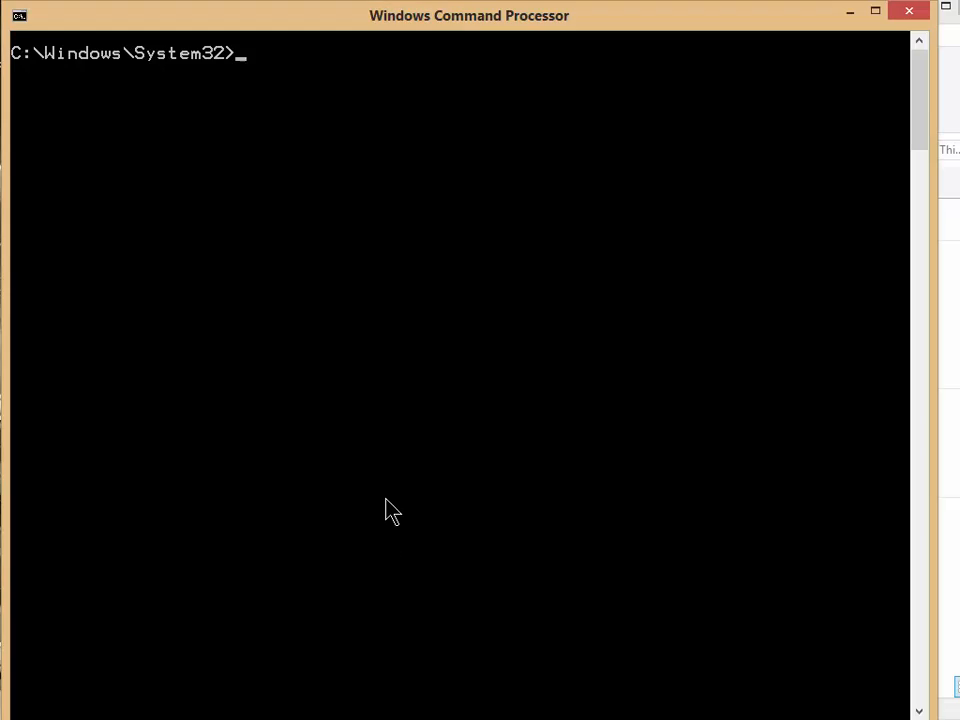
Launch DiskPart from the command prompt and grant it administrator permission.
text(diskp)
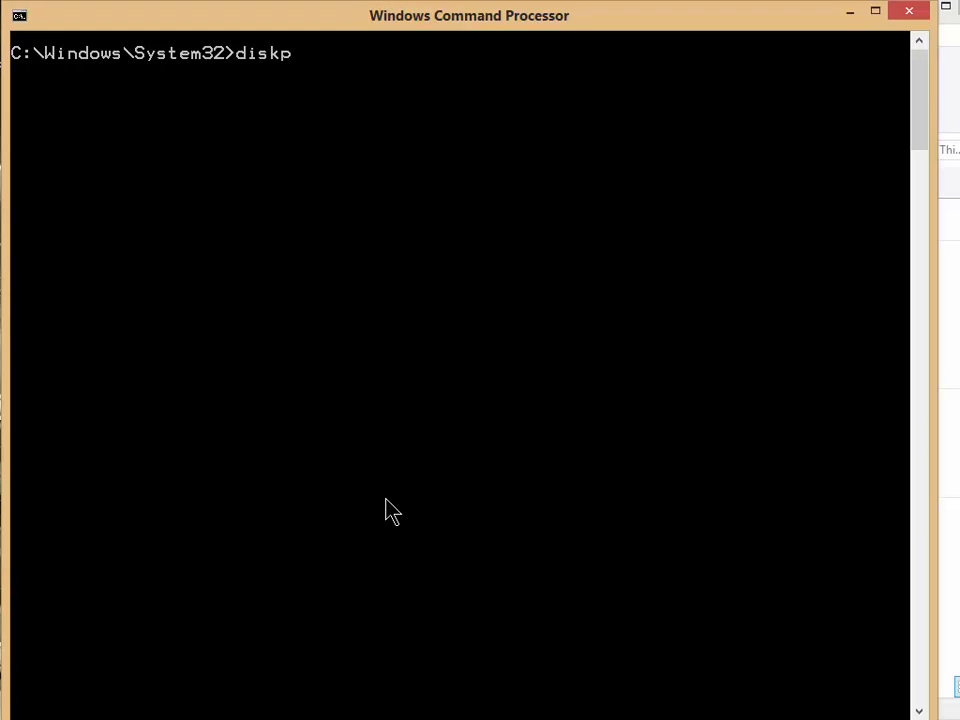
key(Return)
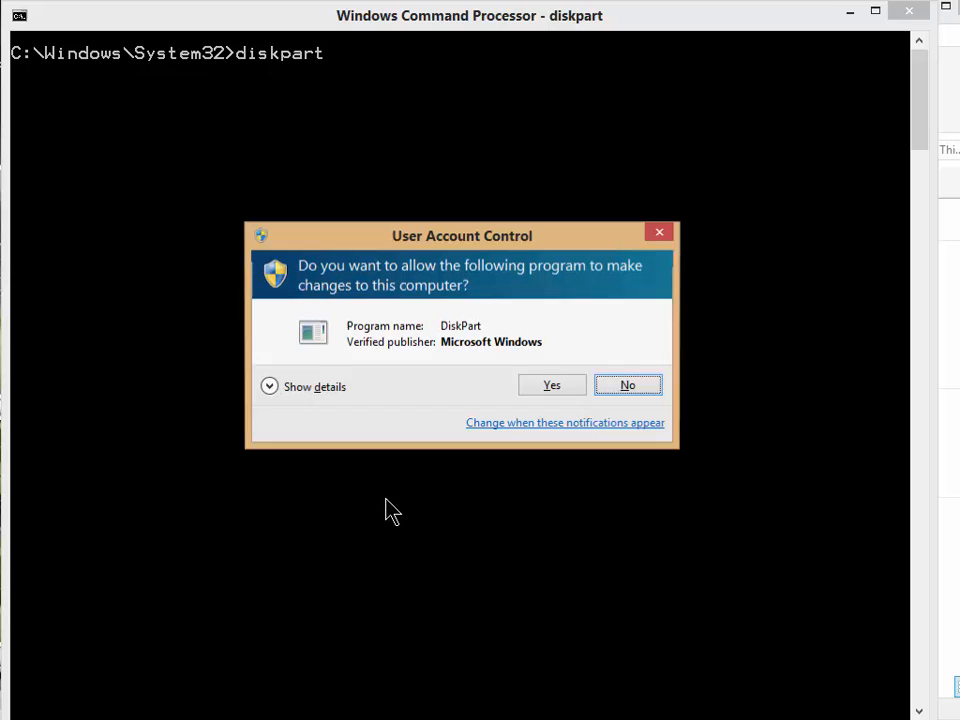
click(552, 384)
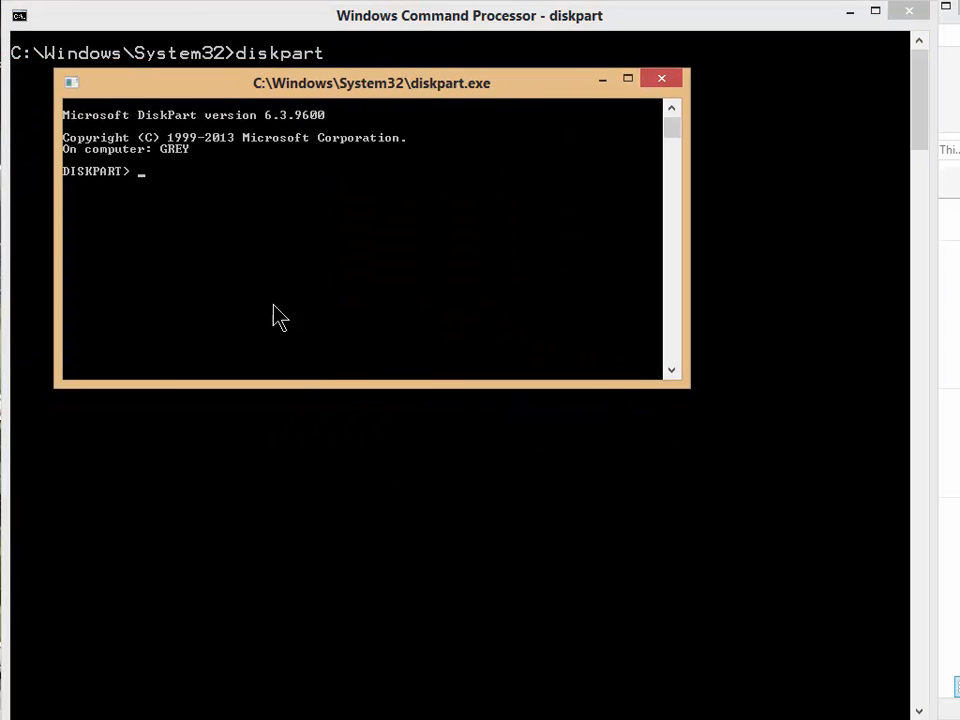
mouse_move(284, 314)
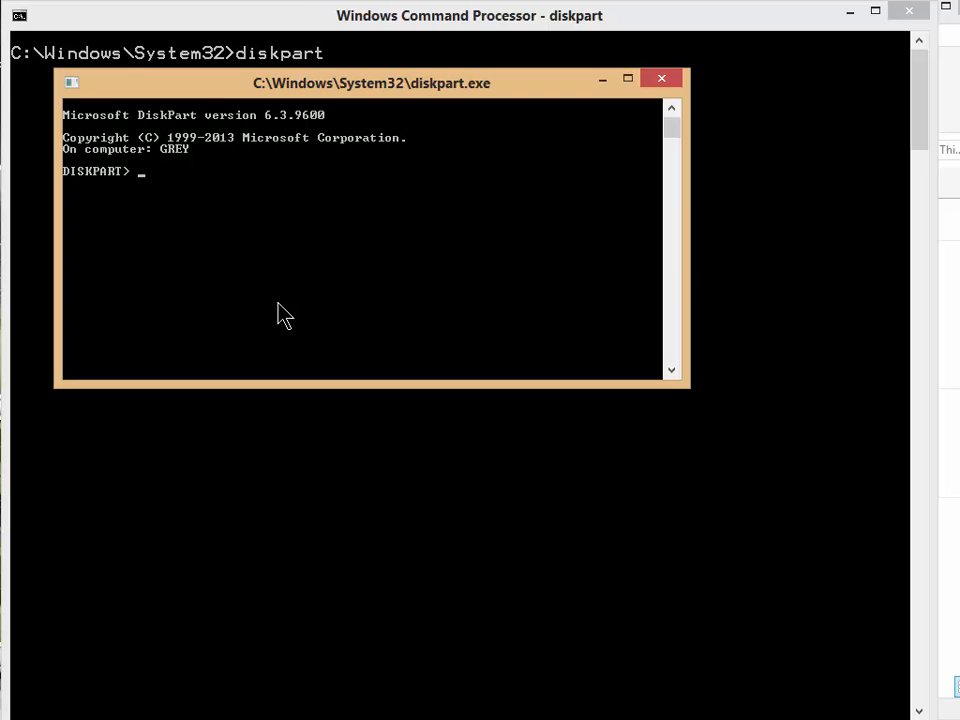
List the disks and select the 14 GB Disk 2 as the active disk.
text(list disk)
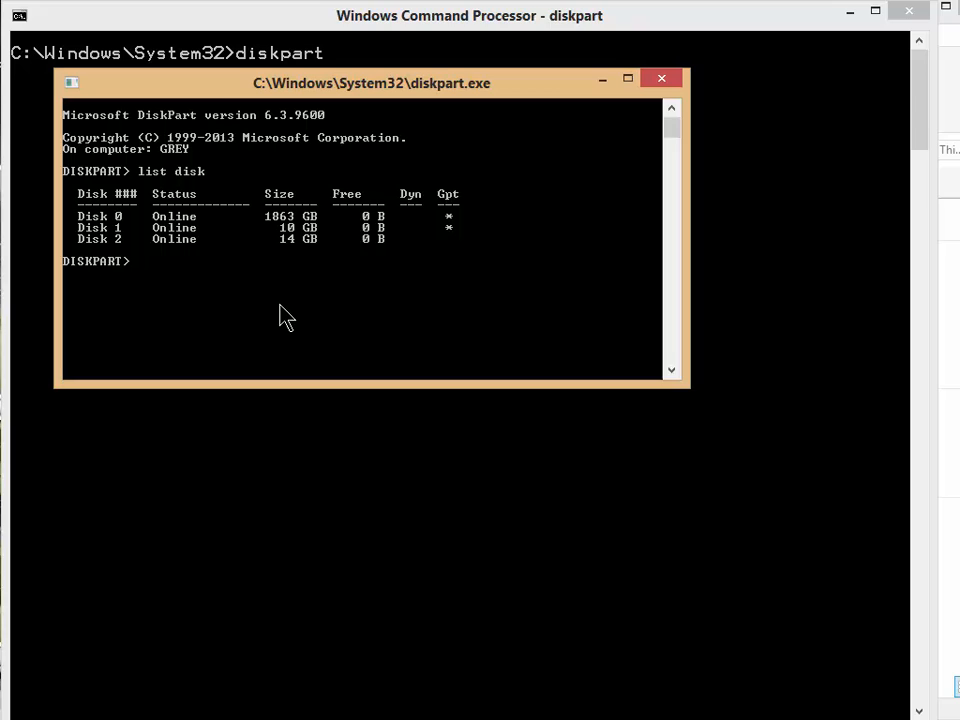
mouse_move(110, 260)
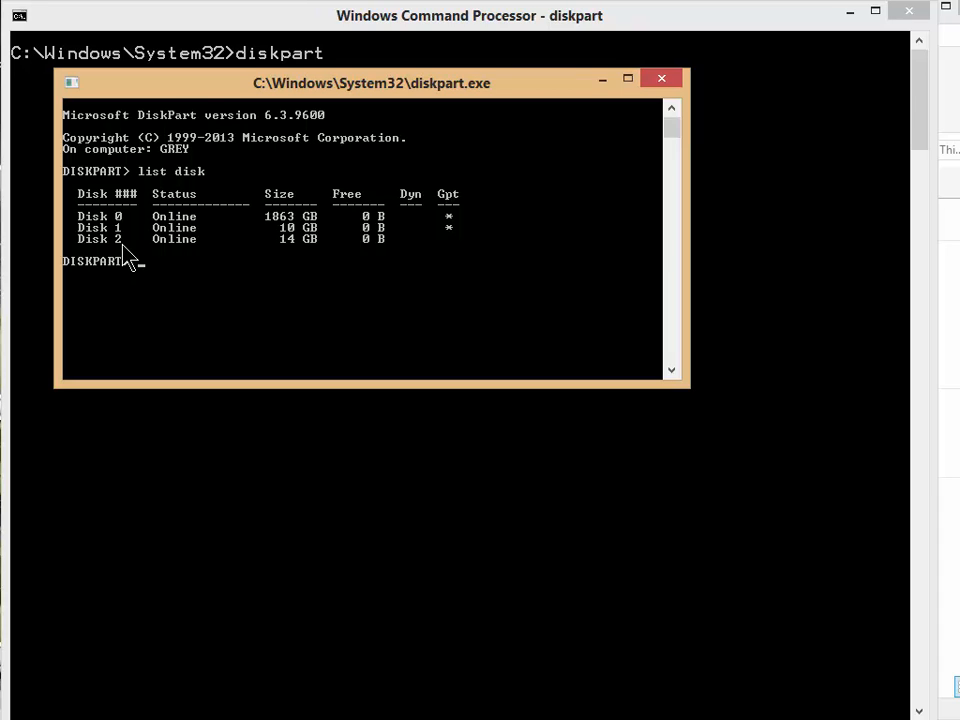
text(list disk)
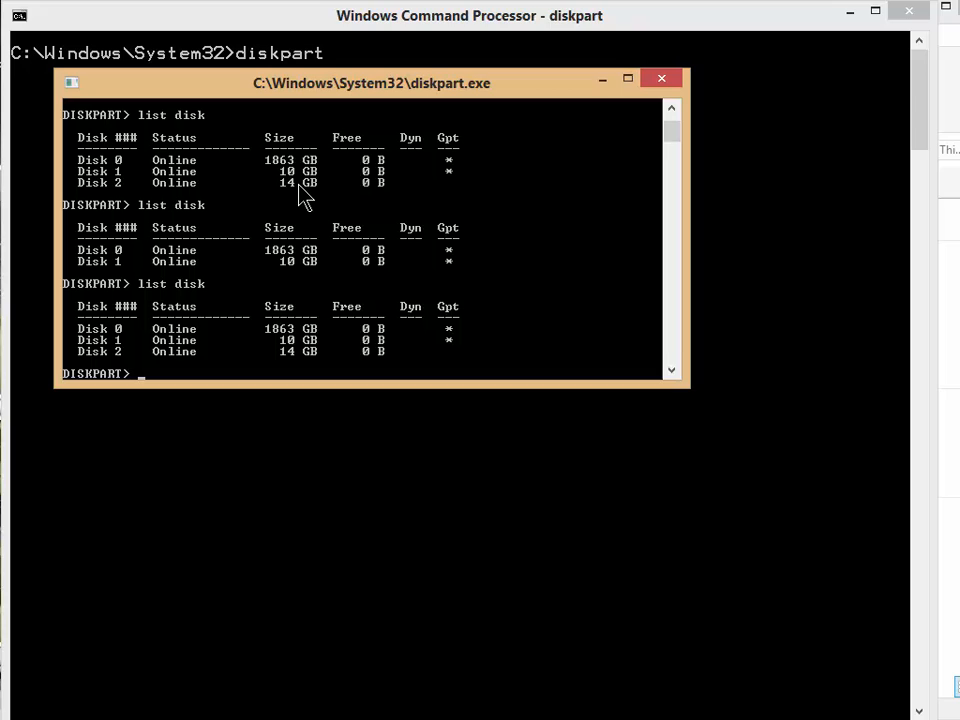
mouse_move(150, 388)
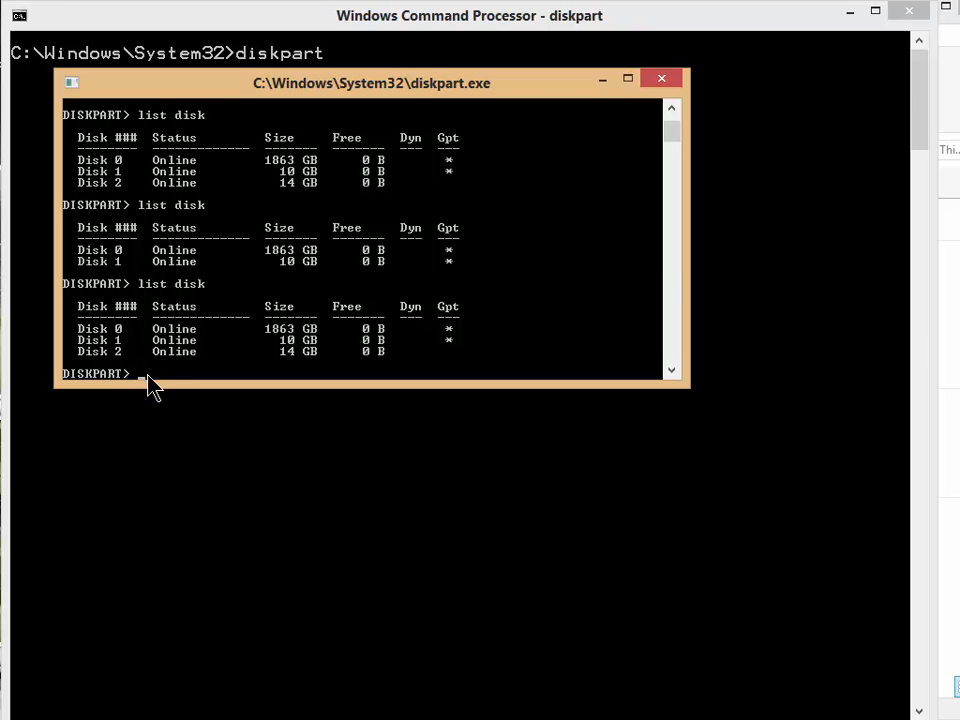
text(select disk 2)
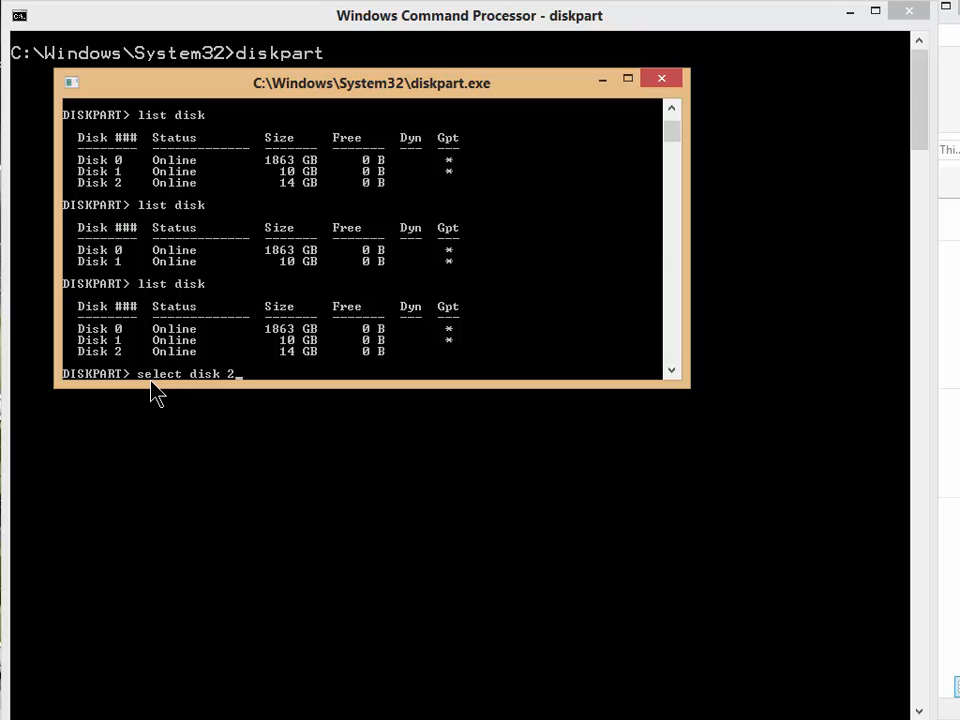
key(Return)
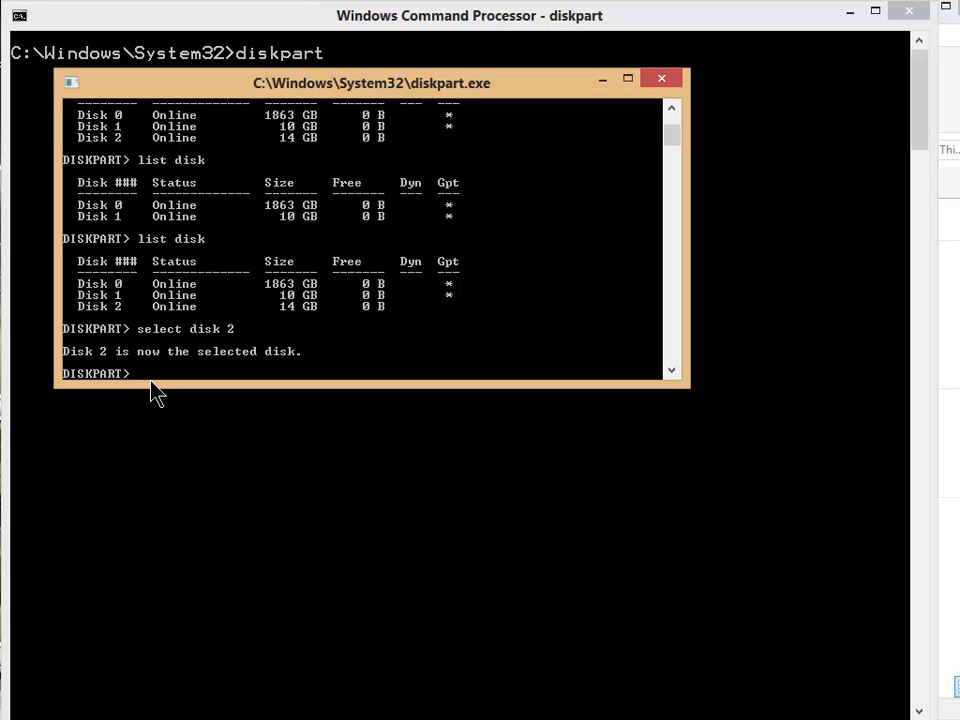
Clean Disk 2 and create a new primary partition on it.
text(cl)
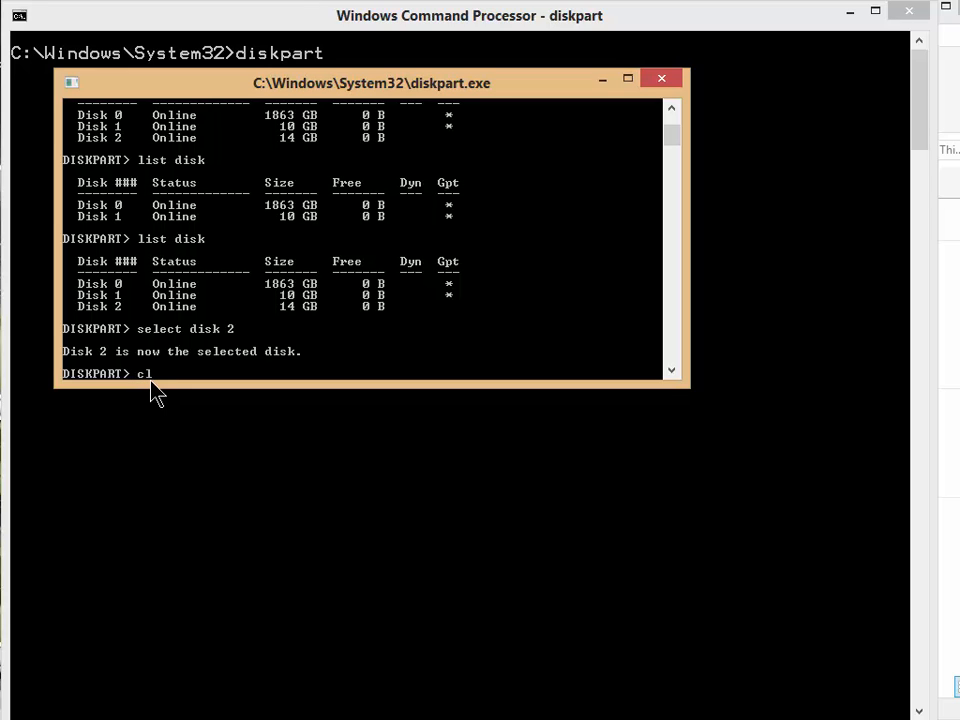
text(ean)
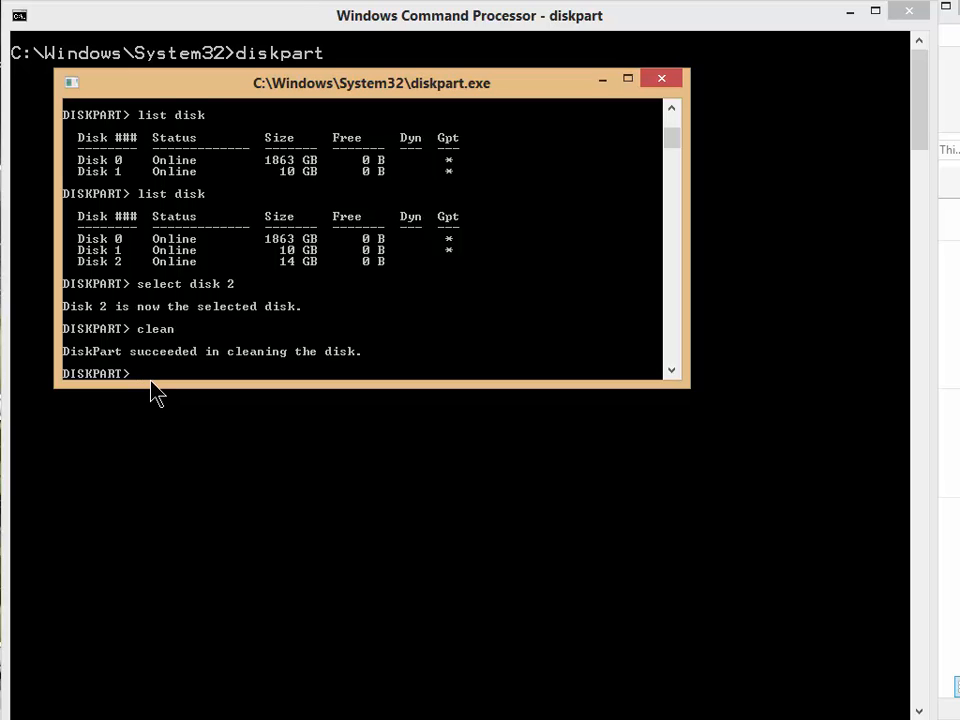
text(cre)
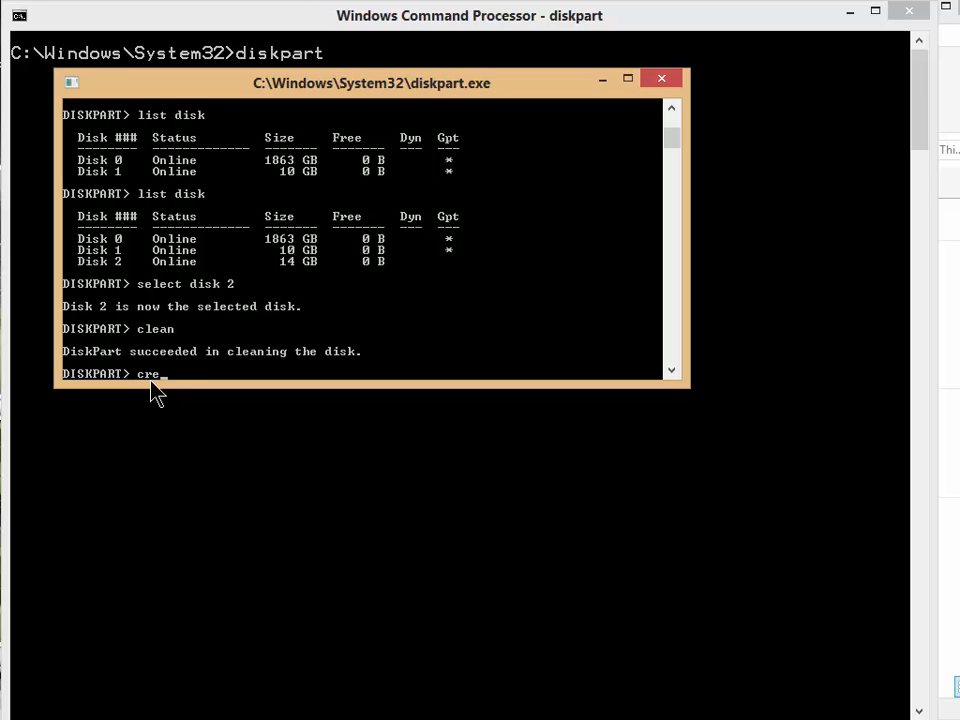
text(ate prima)
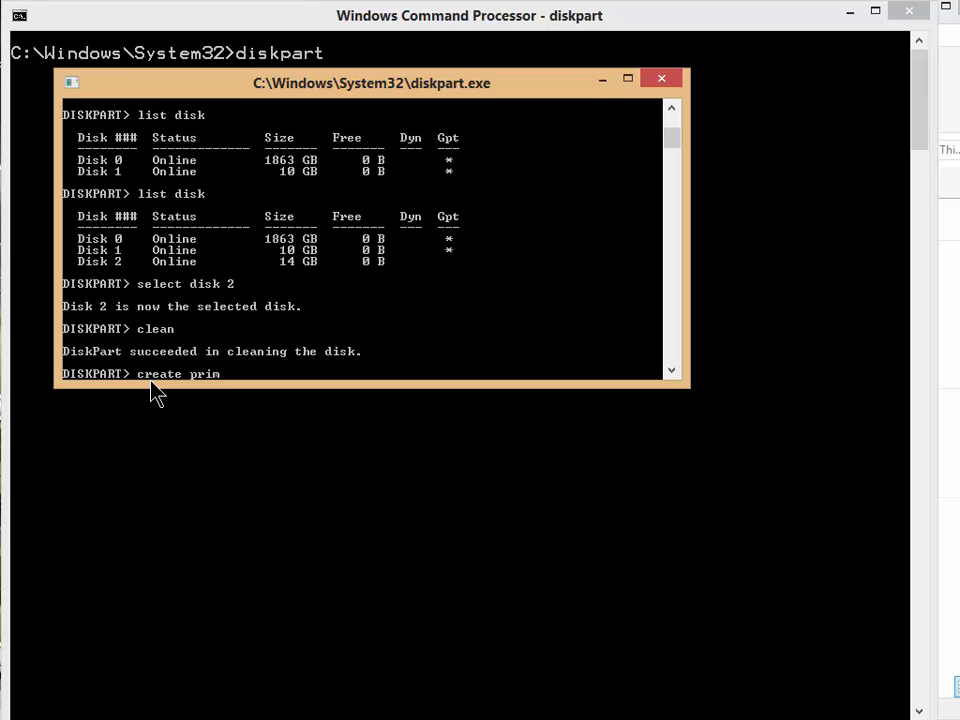
text(paer)
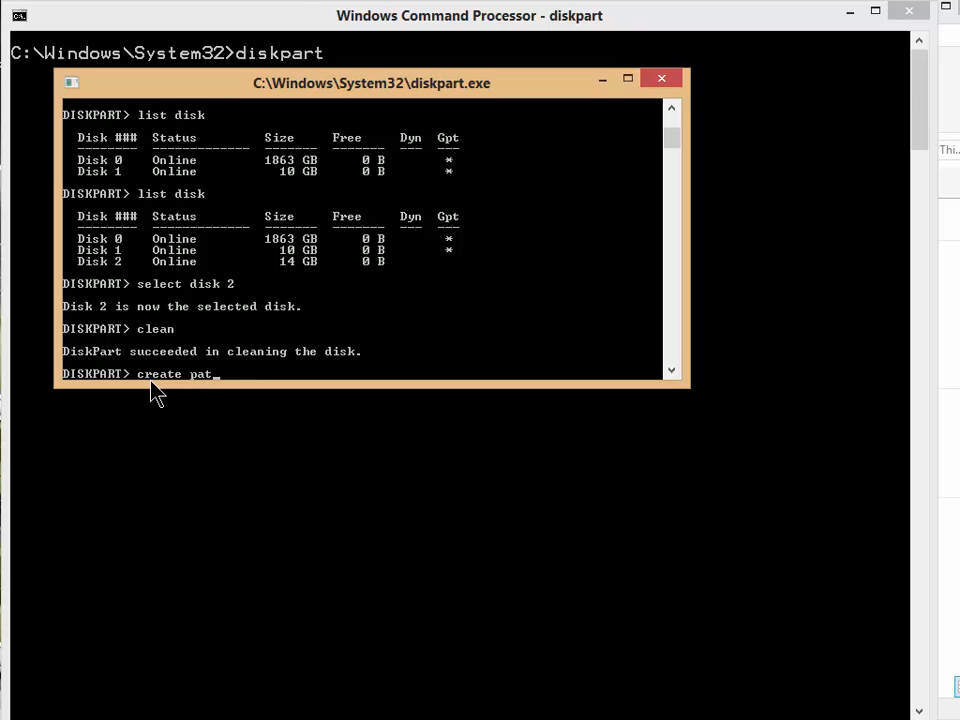
text(ition)
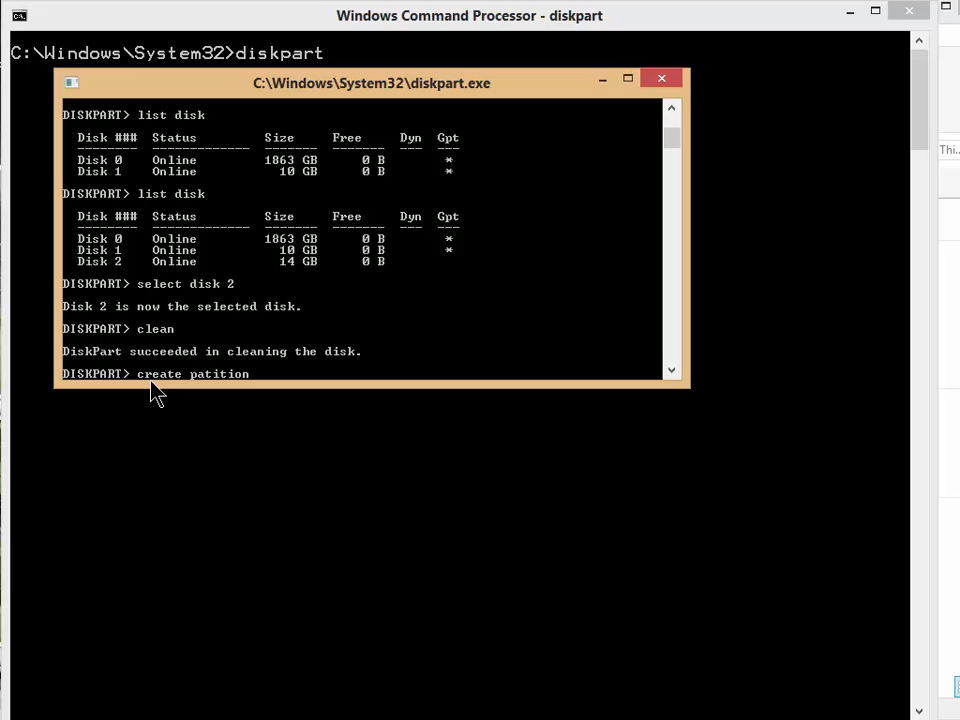
text(primary)
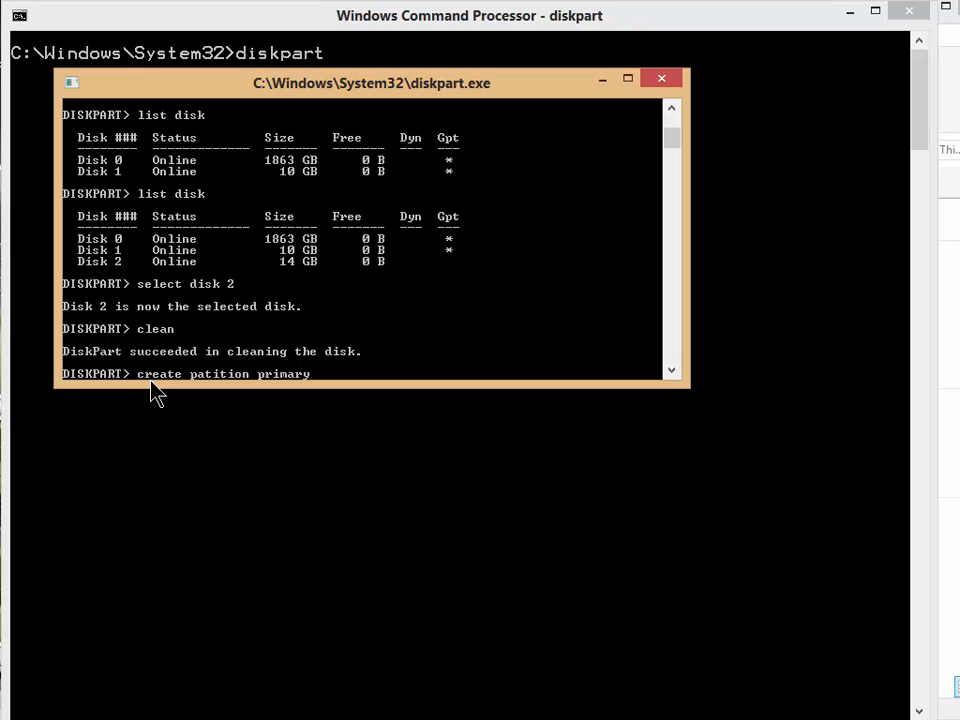
key(Return)
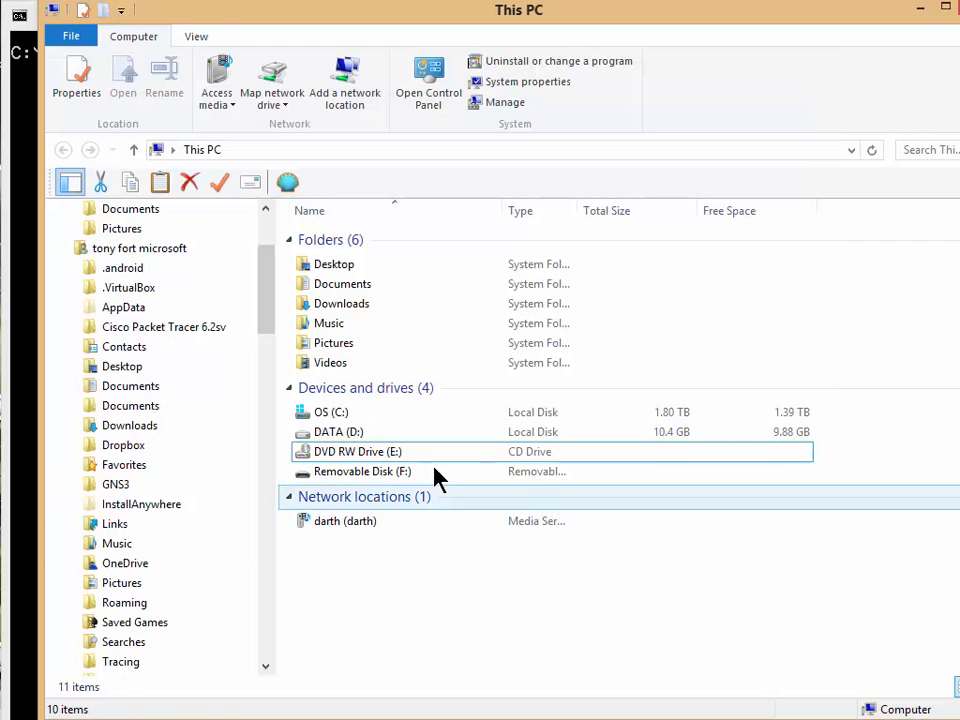
Quick-format Removable Disk (F:) as FAT32, giving 14.9 GB total and free.
click(362, 472)
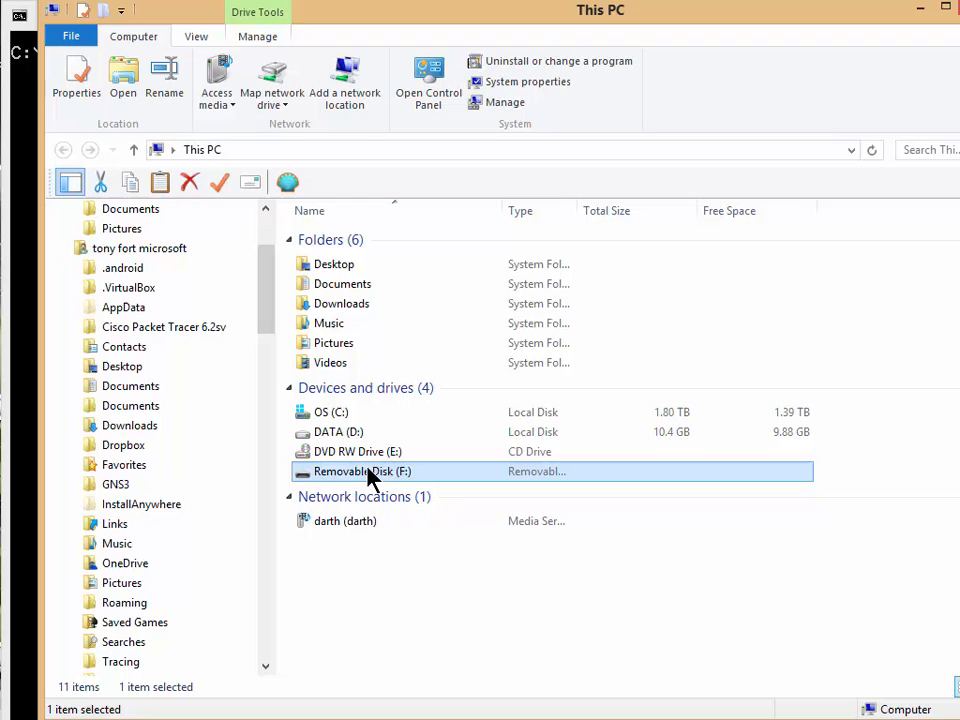
double_click(358, 472)
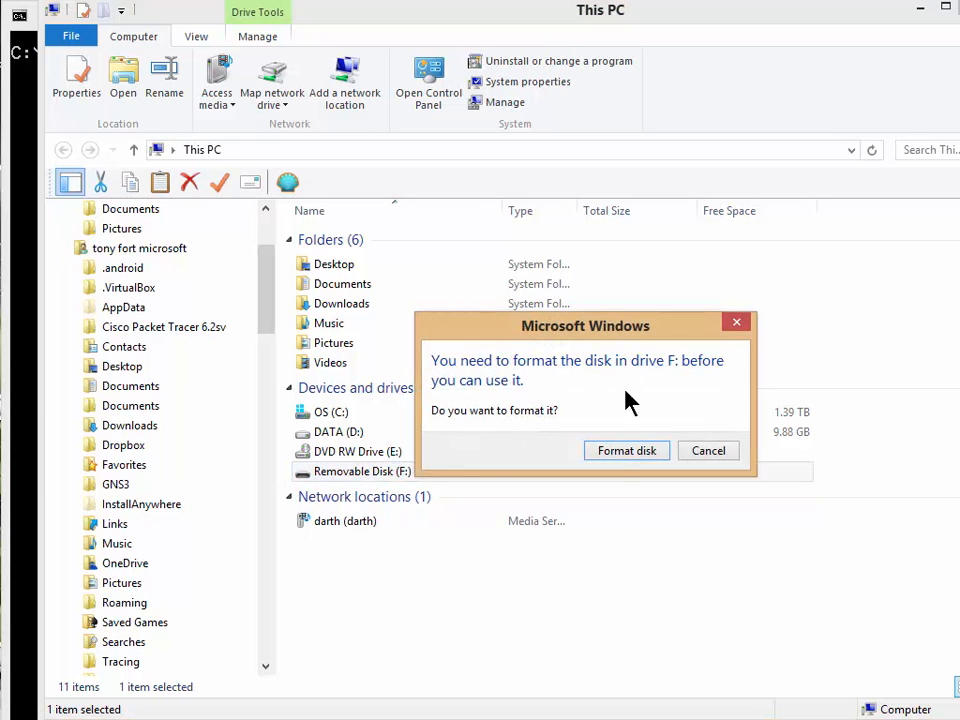
click(626, 450)
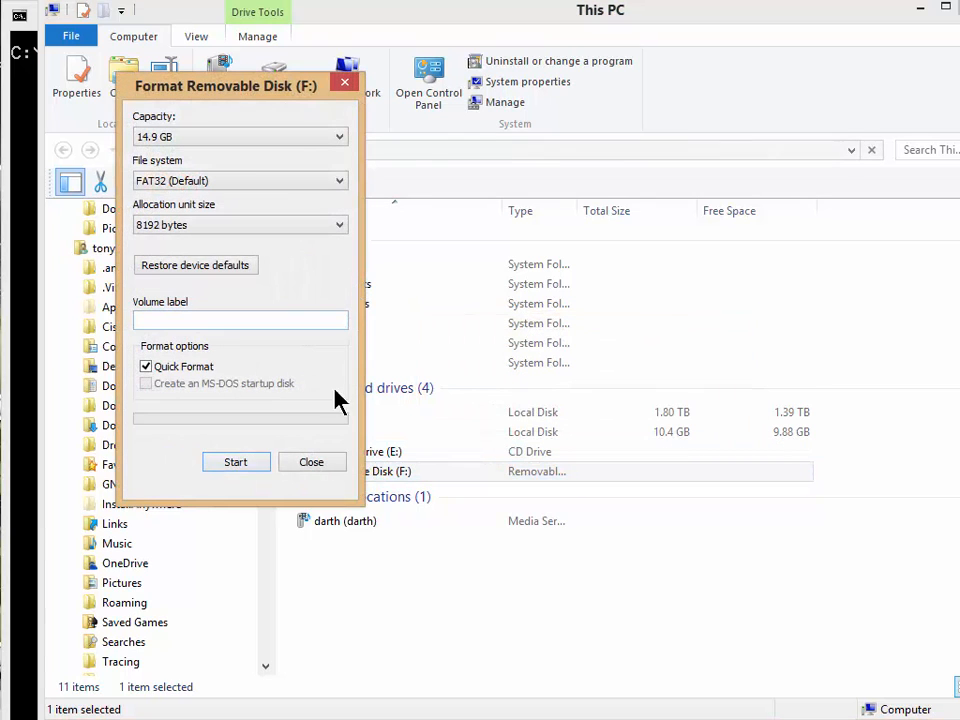
click(236, 460)
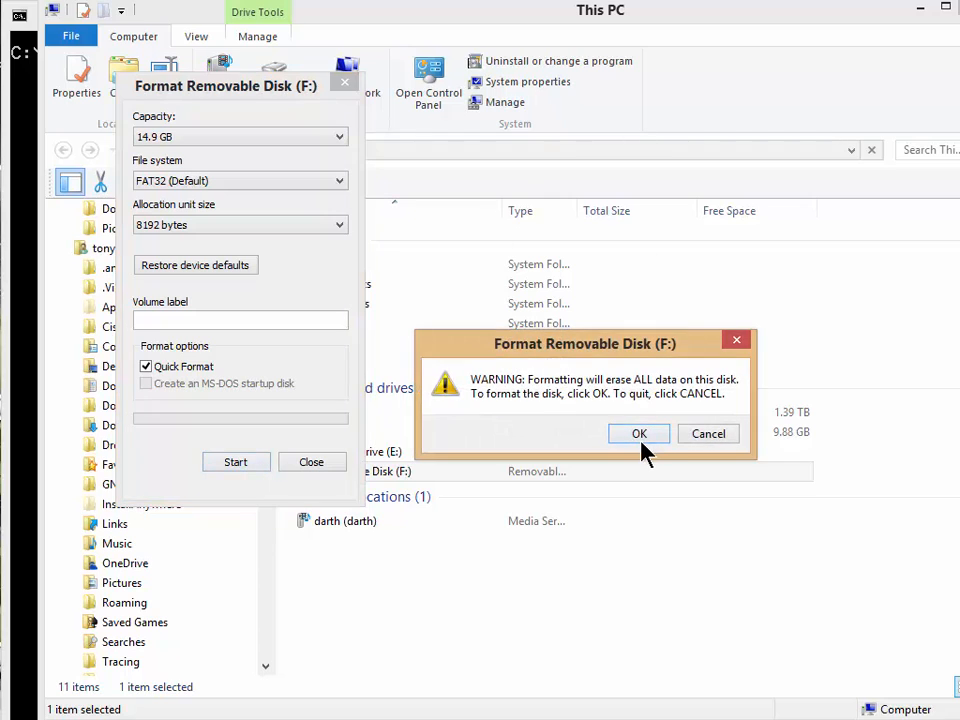
click(640, 432)
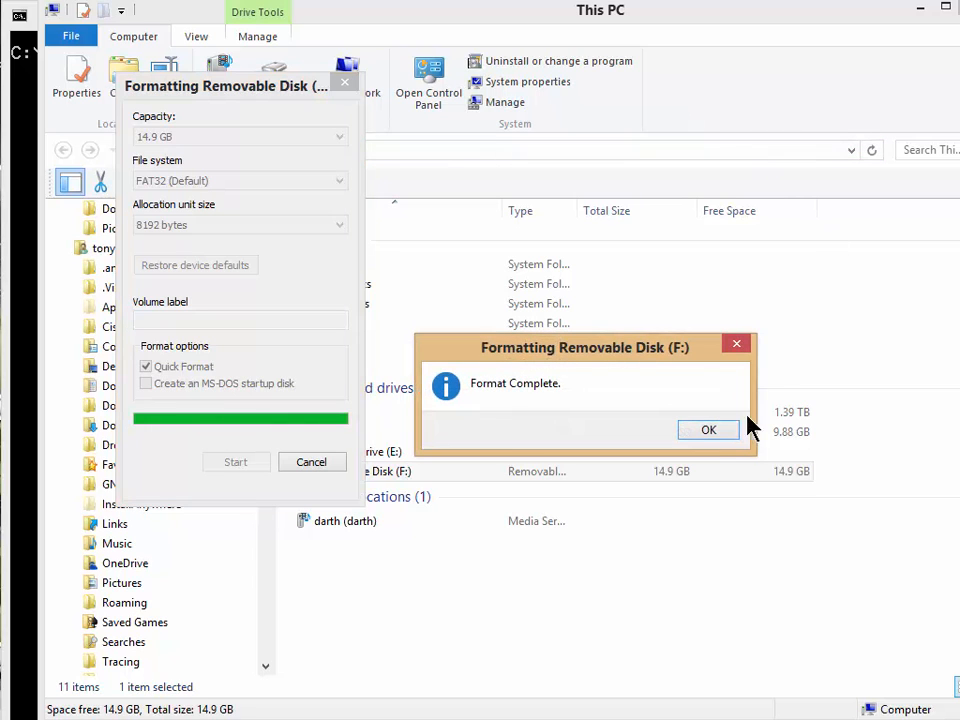
click(708, 428)
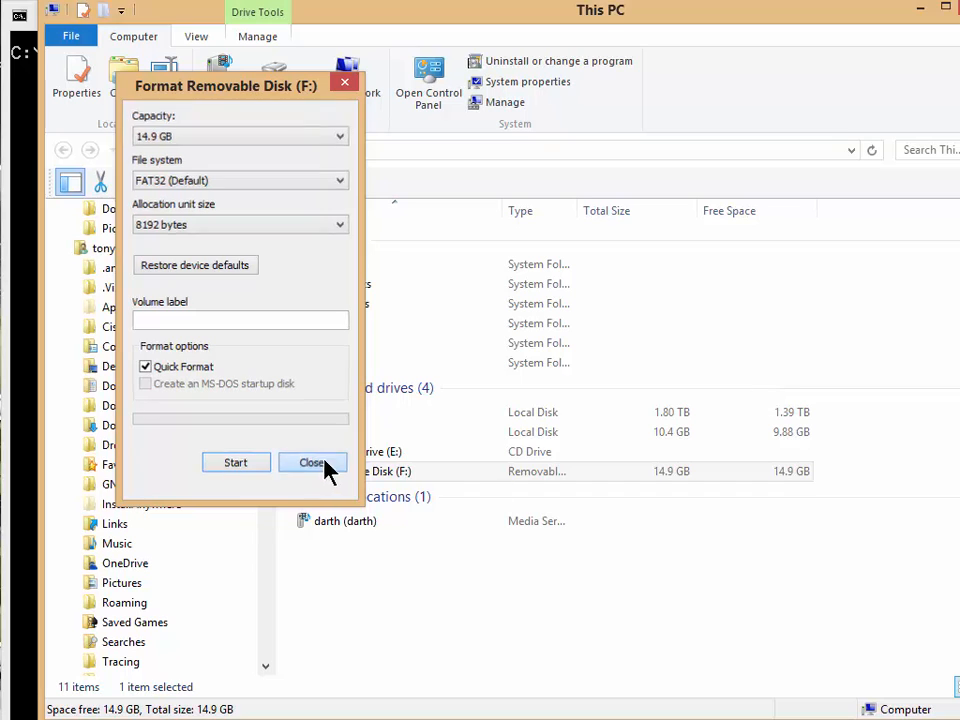
click(312, 462)
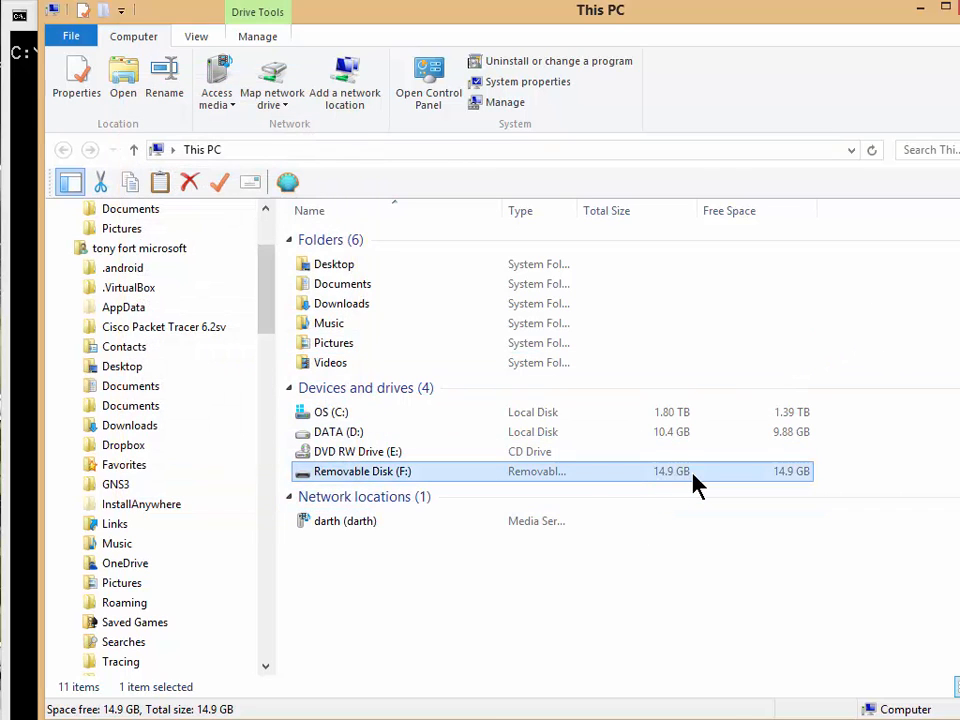
Open Removable Disk (F:) to show it empty with 14.9 GB free.
double_click(362, 472)
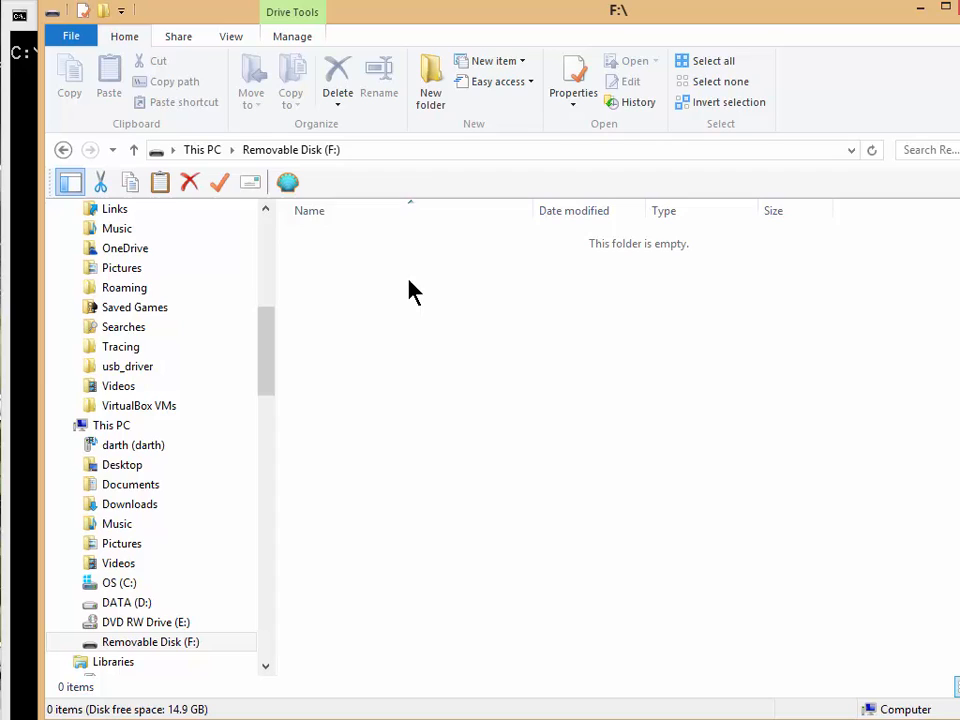
mouse_move(818, 358)
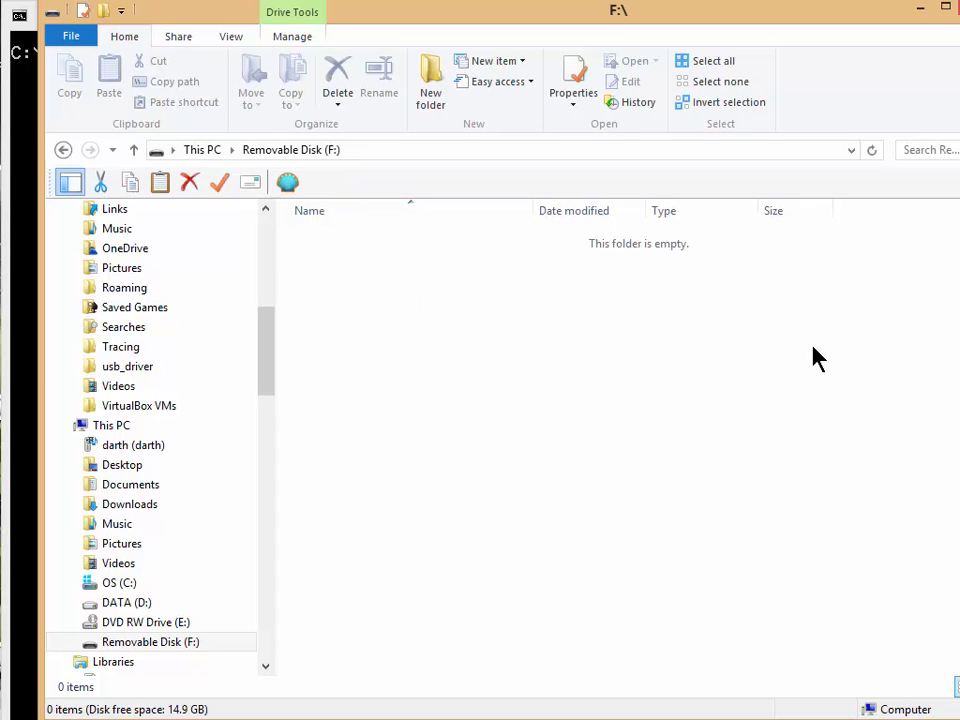